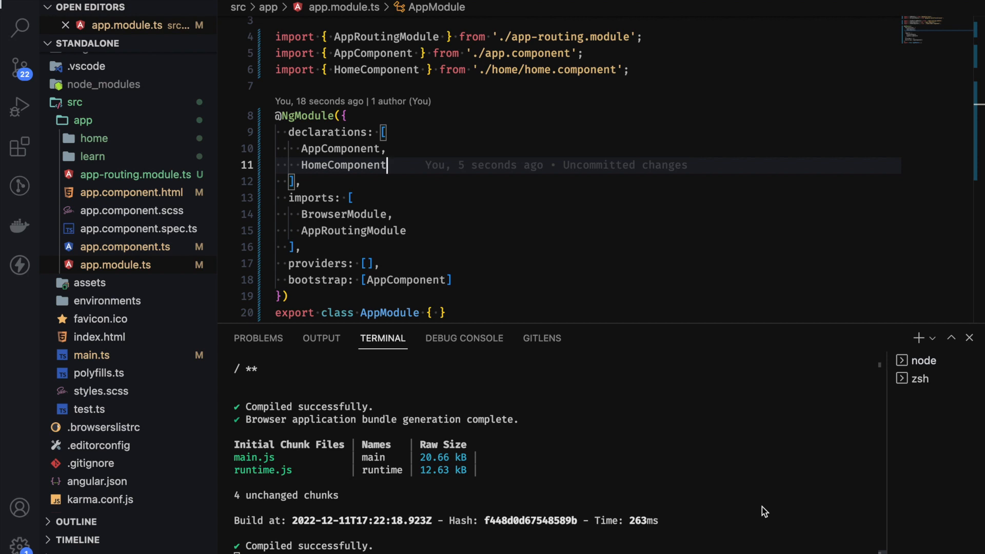
pyautogui.moveTo(652, 458)
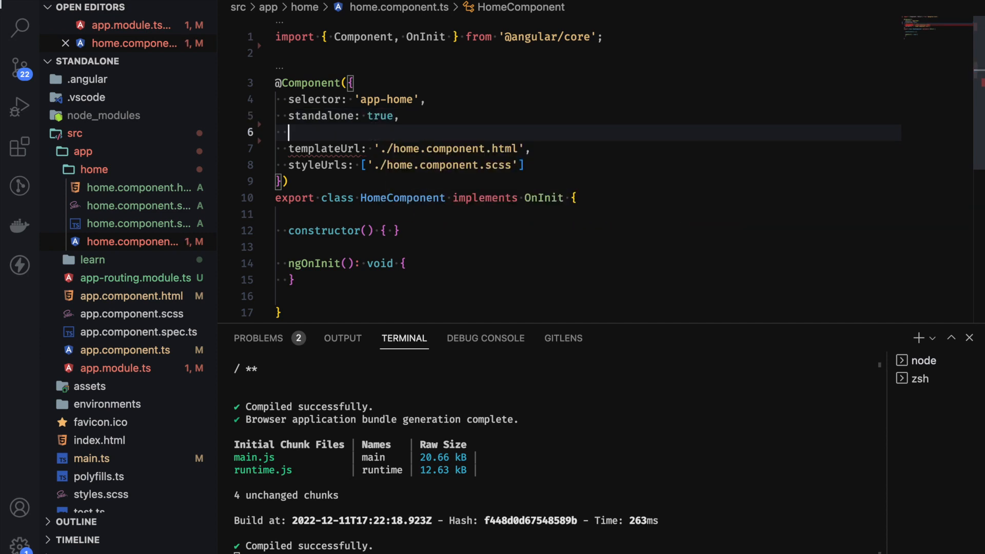
# Add imports: [CommonModule] to the HomeComponent decorator alongside standalone: true
pyautogui.write('imports:')
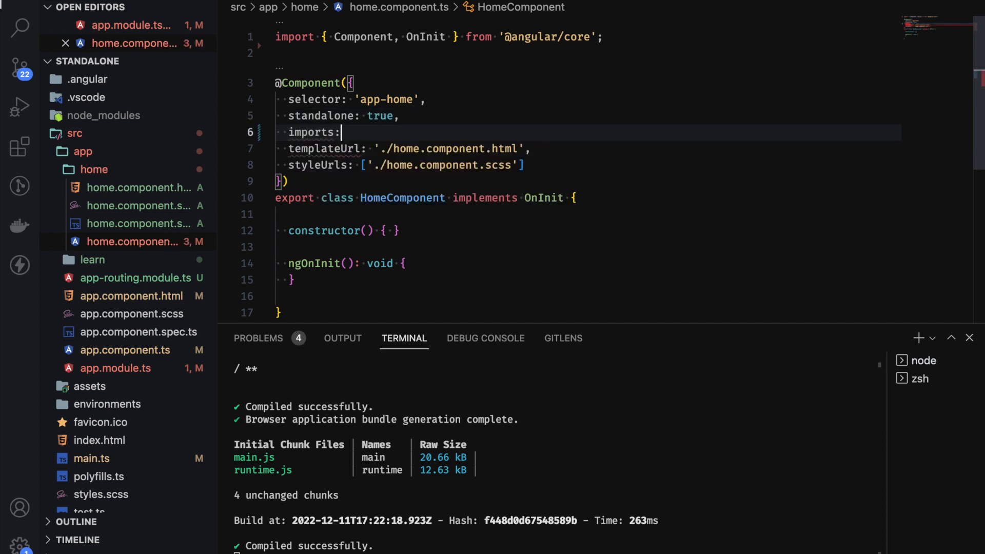
pyautogui.write('[CommonModule')
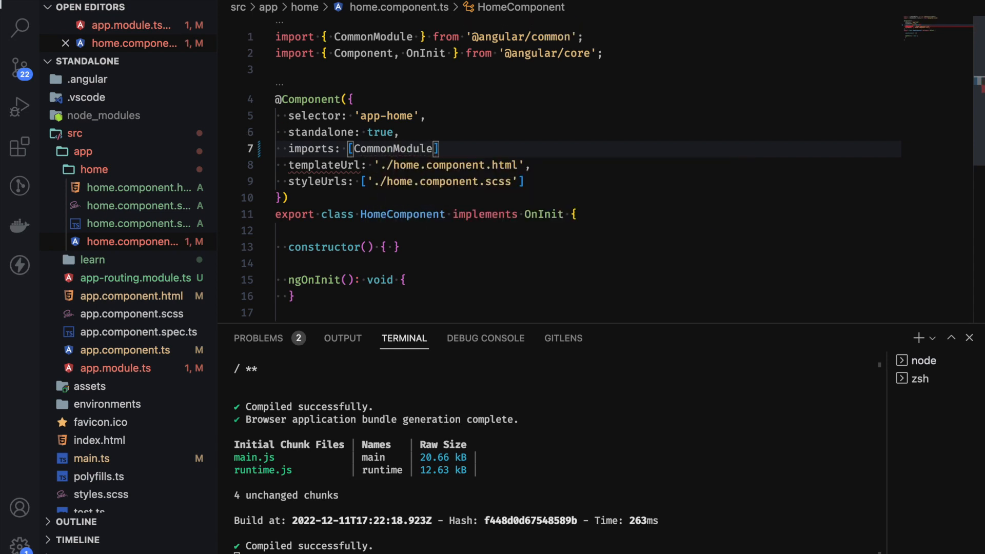
pyautogui.write(',')
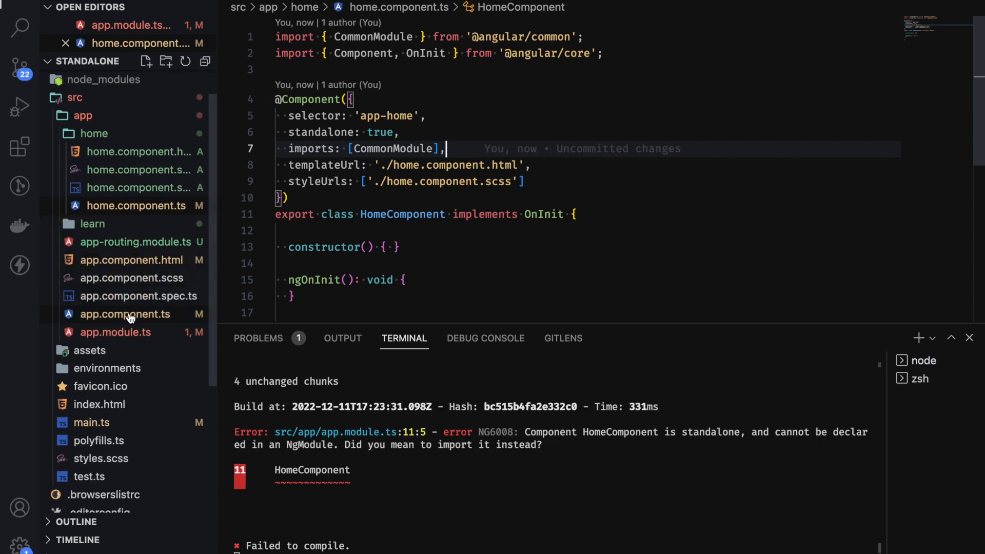
pyautogui.click(126, 314)
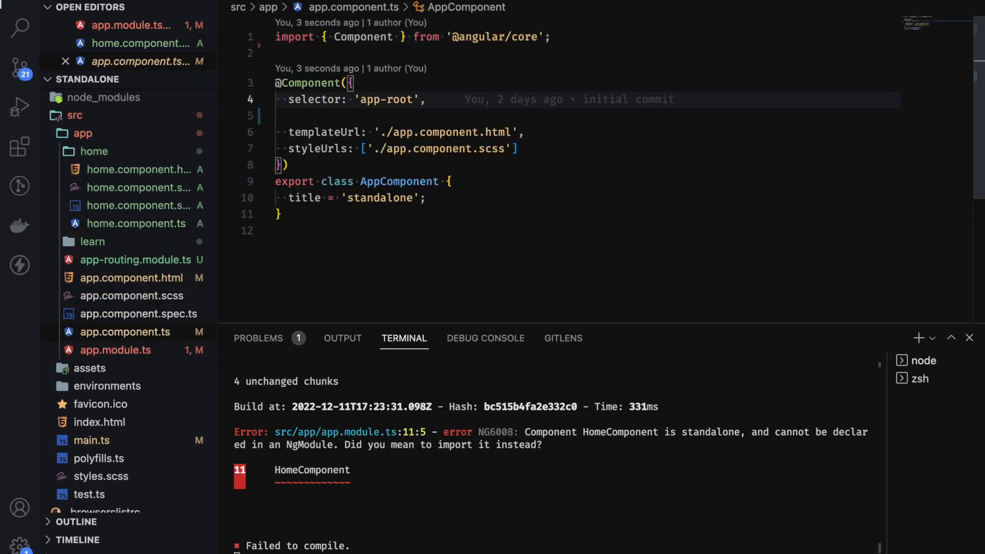
pyautogui.write('standalone:')
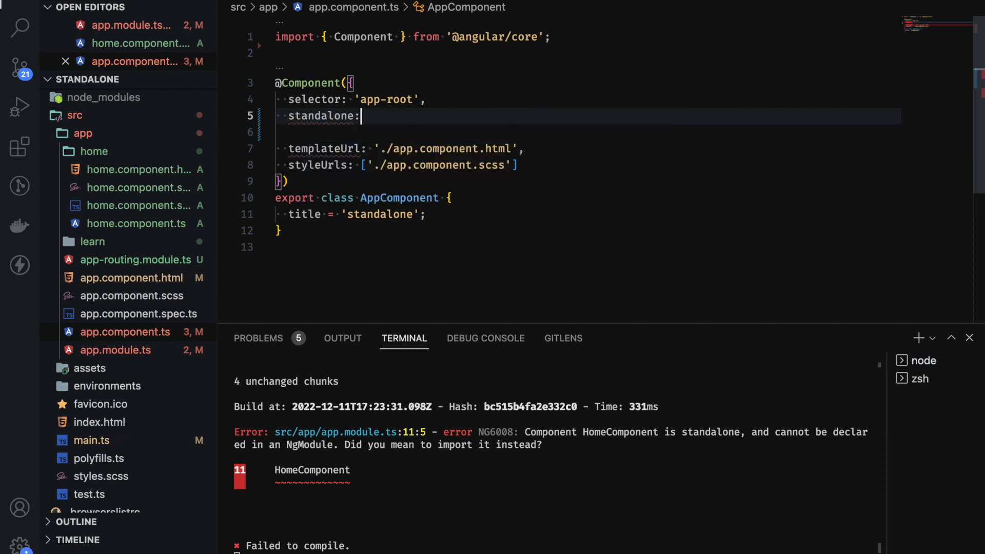
pyautogui.write('true,')
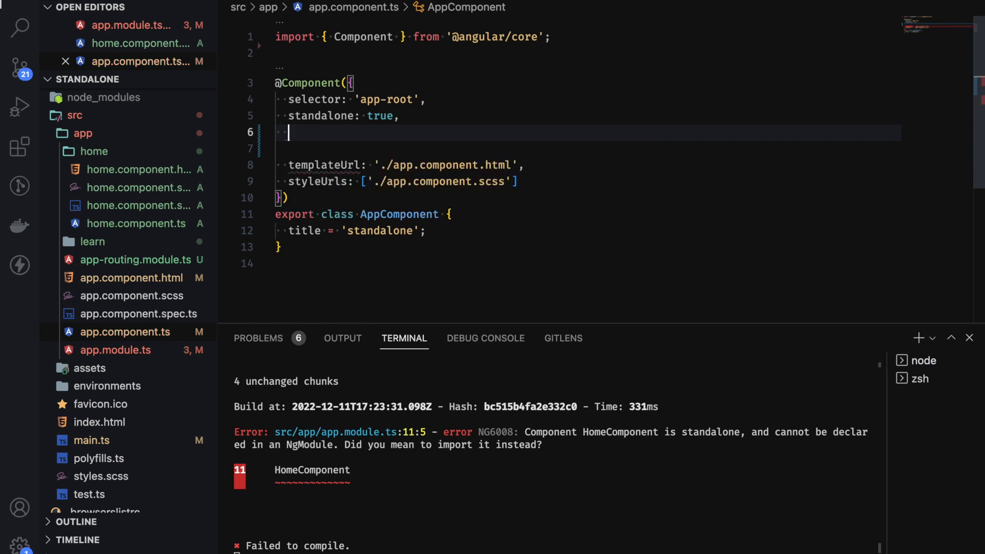
pyautogui.write('imports:')
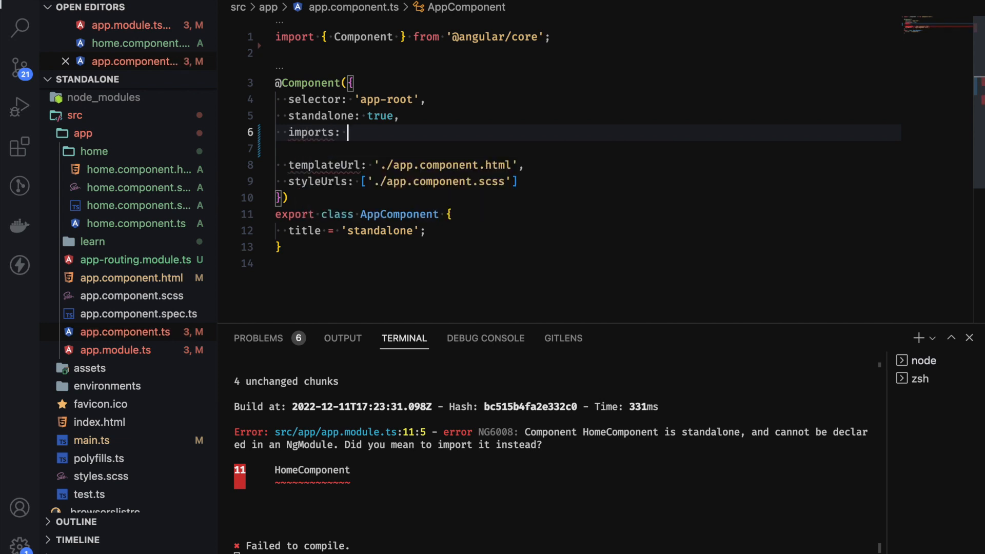
pyautogui.write('[Co')
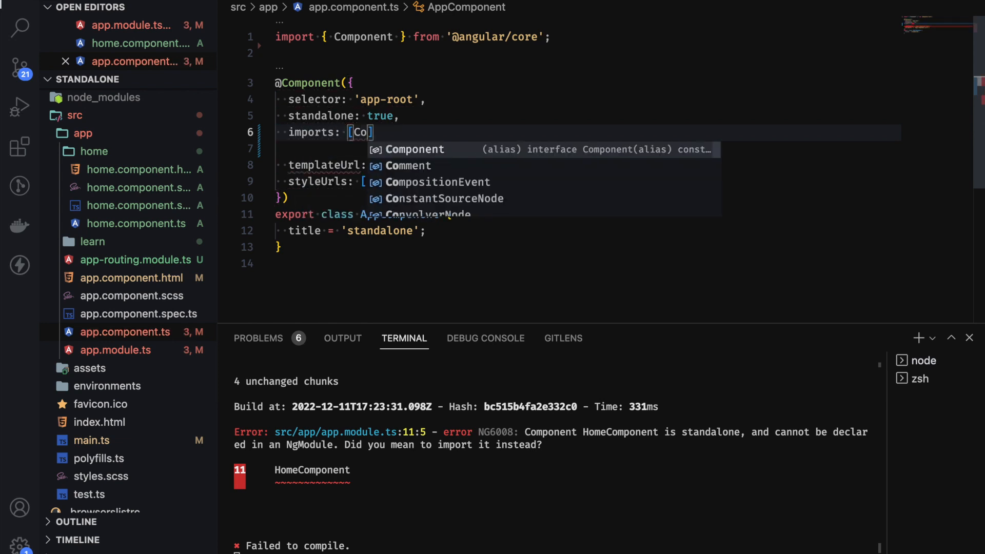
pyautogui.write('mmonModule')
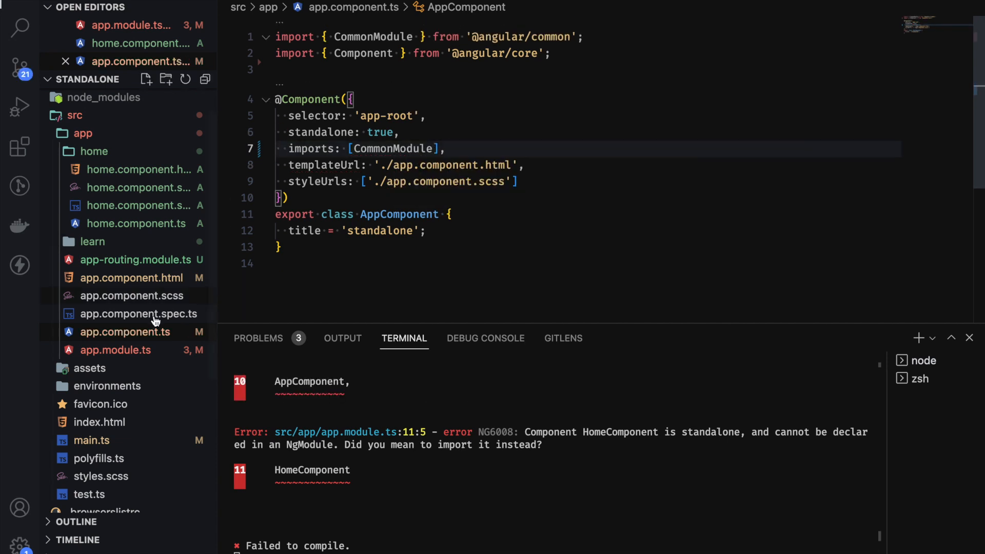
pyautogui.click(115, 350)
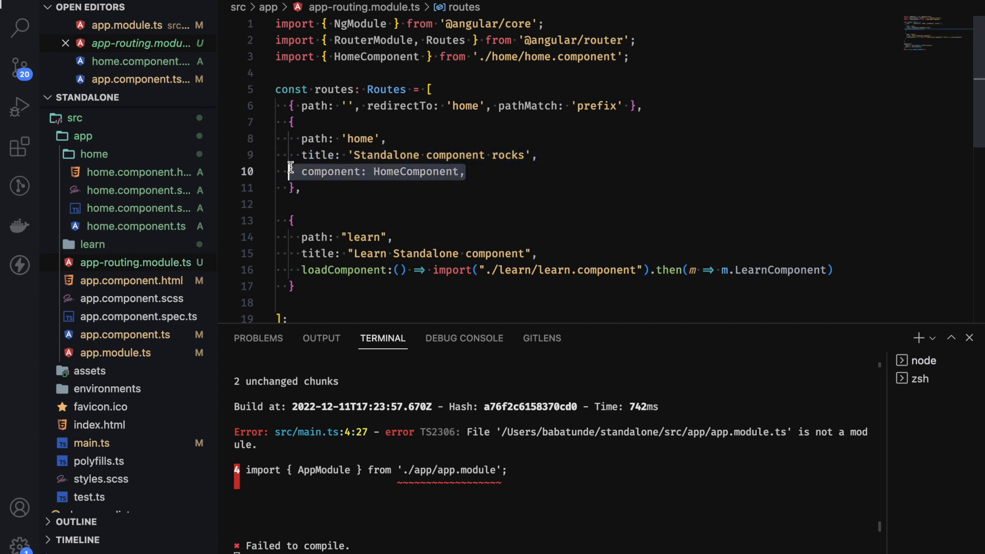
# Replace component: HomeComponent with loadComponent: () => import(...) on the home route
pyautogui.press('Delete')
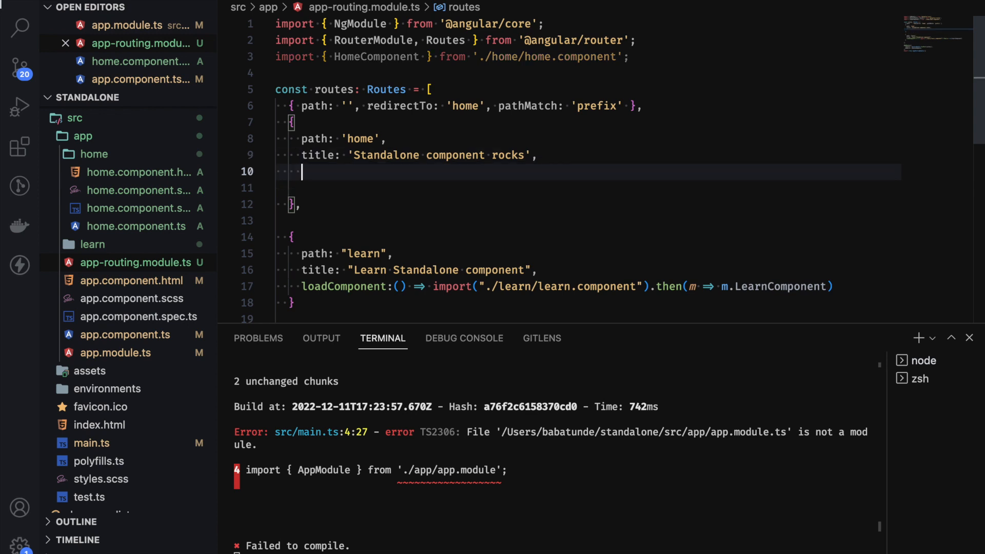
pyautogui.write('loac')
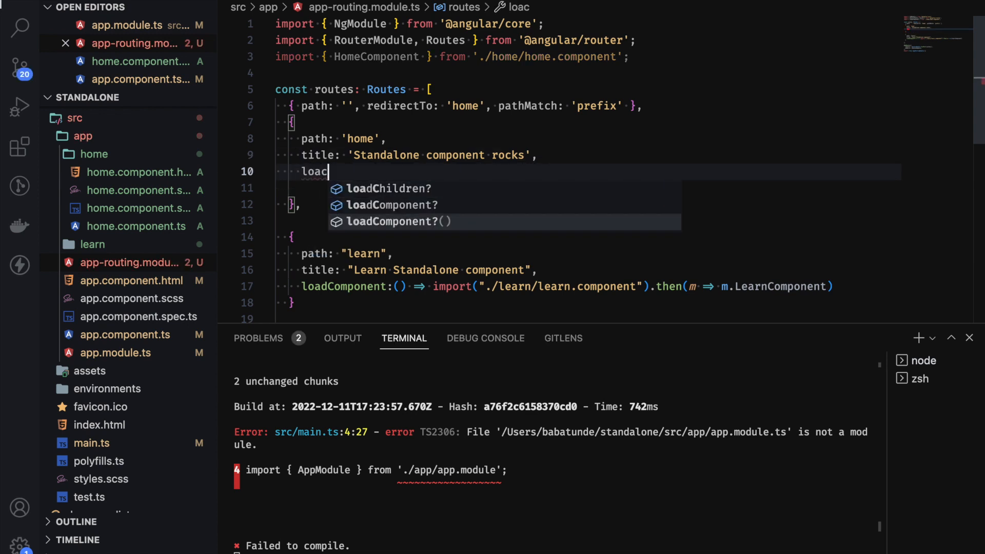
pyautogui.click(390, 204)
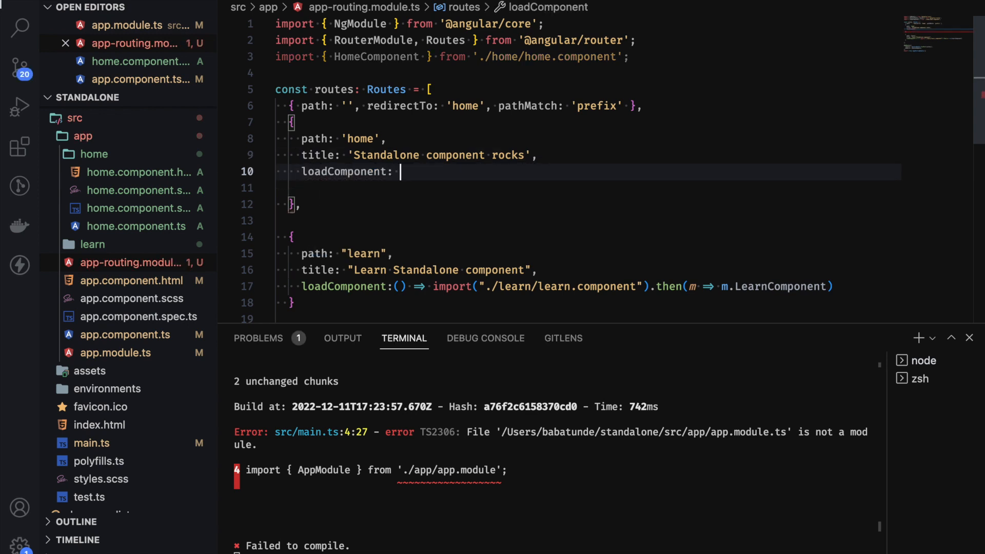
pyautogui.write('() =>')
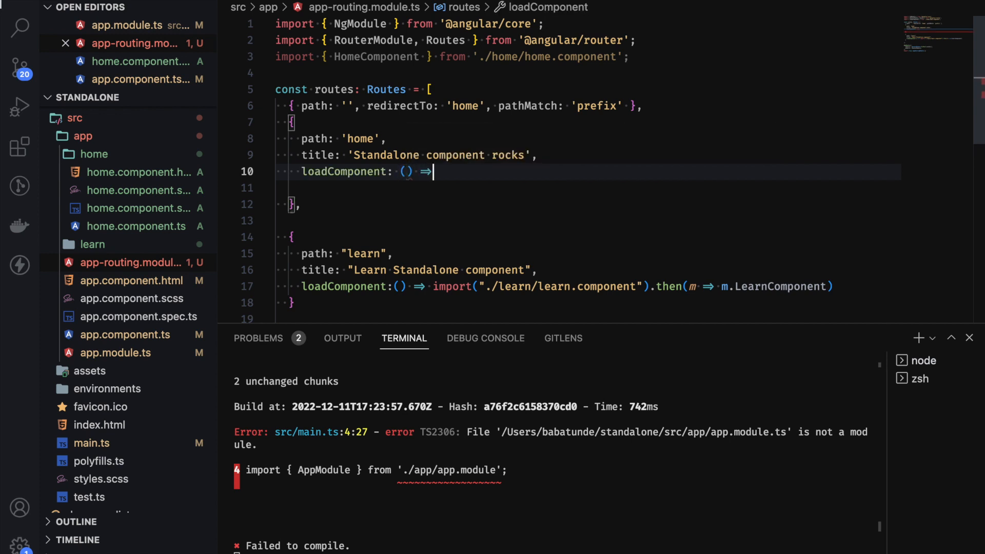
pyautogui.write("import('")
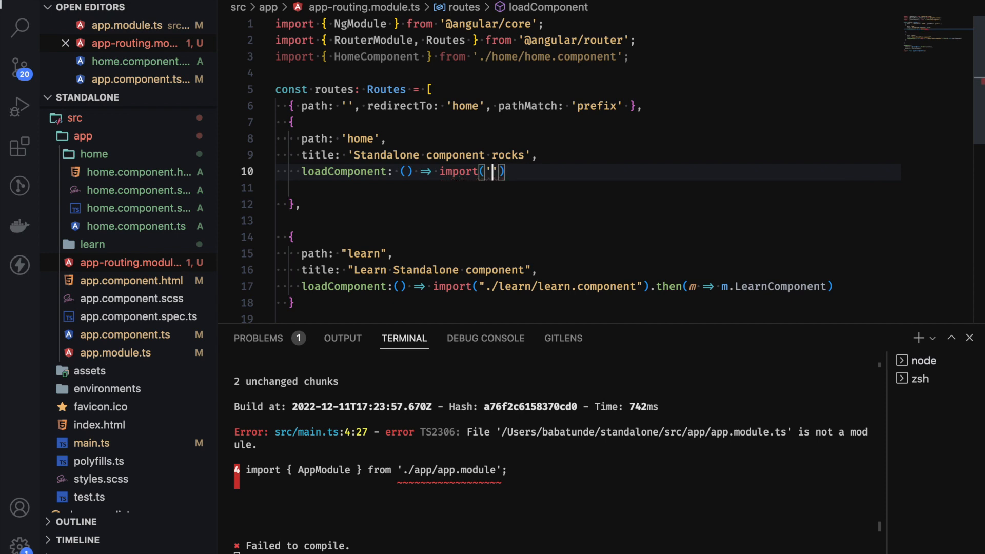
# Complete the lazy import of './home/home.component' resolving with .then(m => m.HomeComponent)
pyautogui.write('./home/home.component')
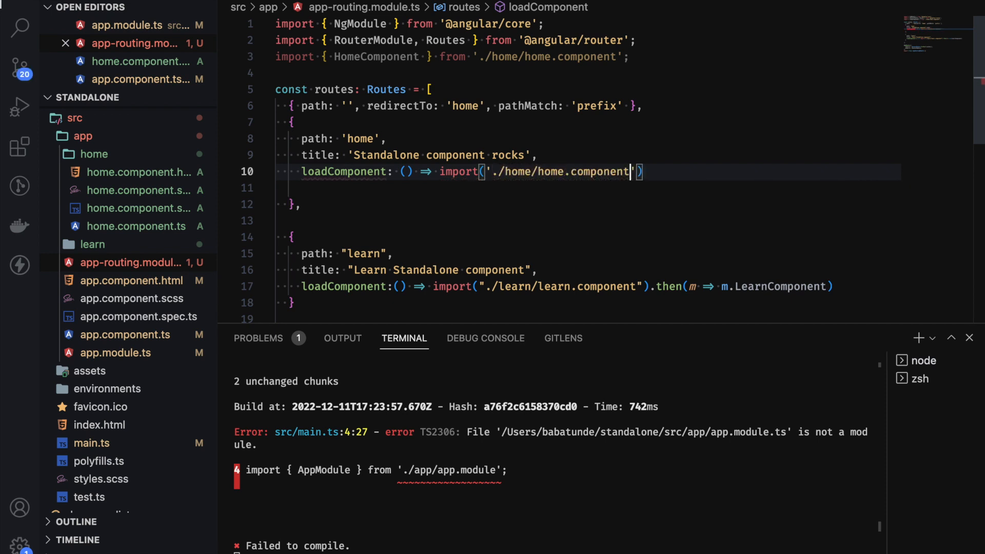
pyautogui.write(').then')
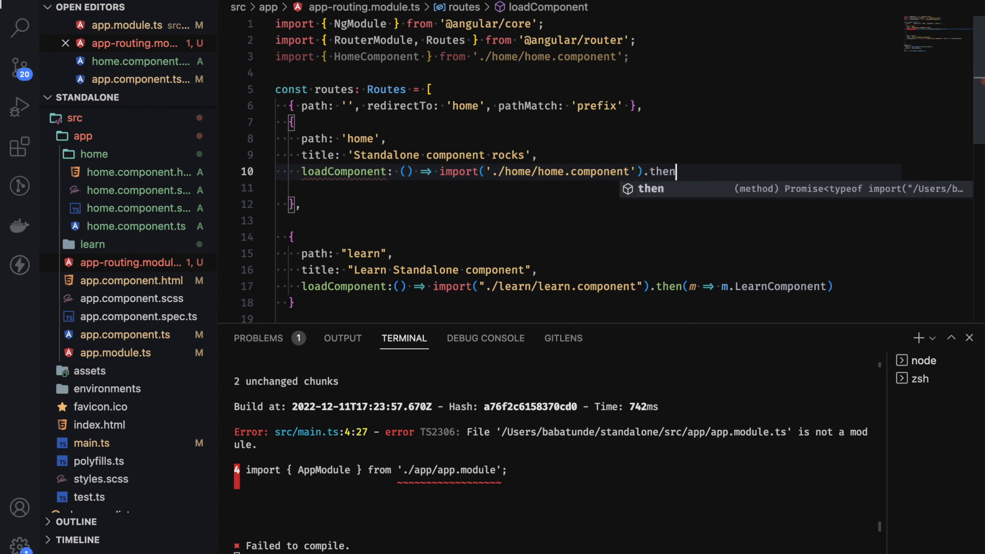
pyautogui.write('()')
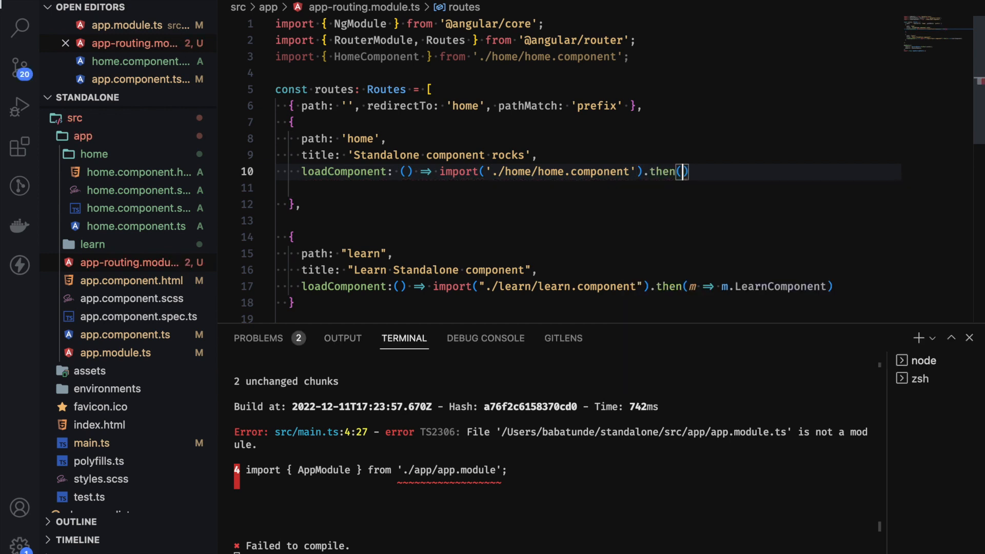
pyautogui.write('m =>')
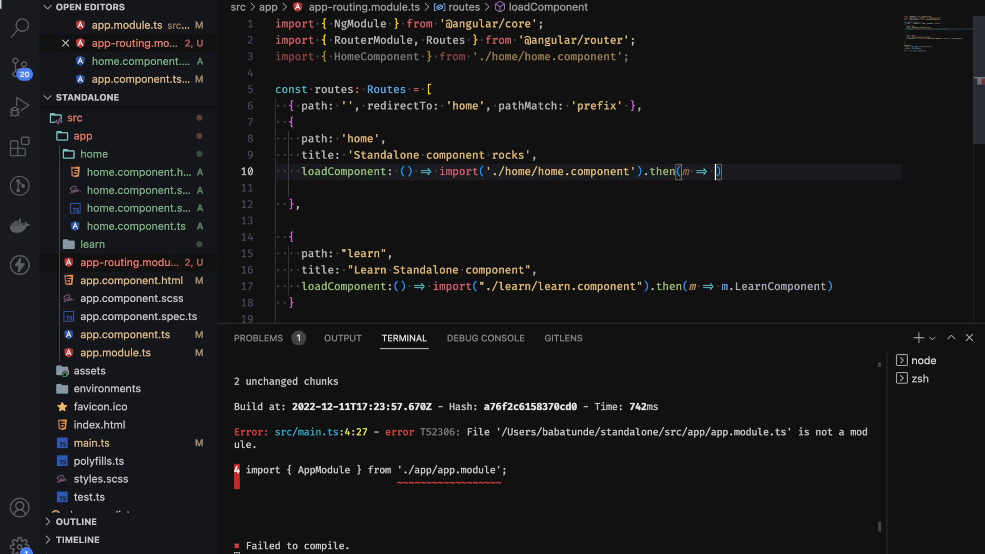
pyautogui.write('m.ho')
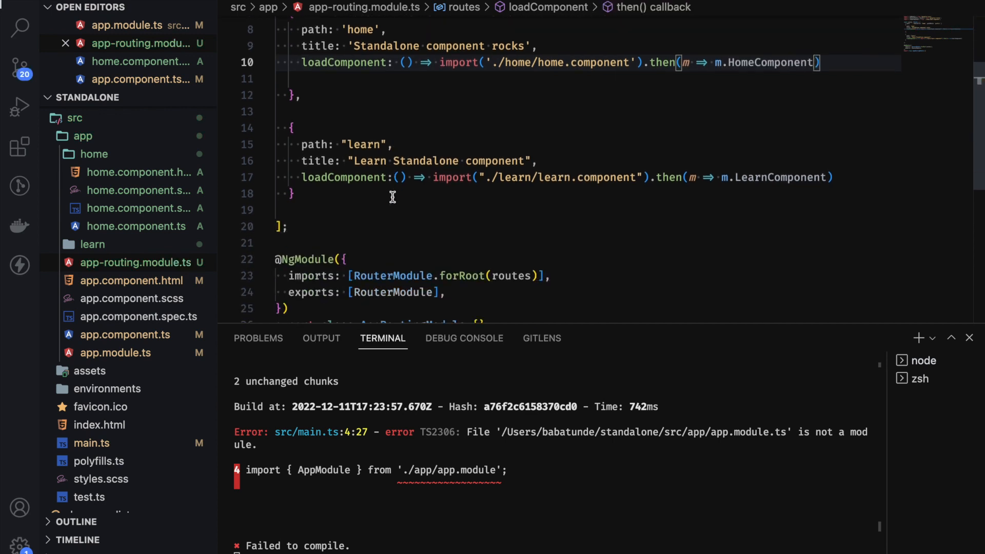
pyautogui.scroll(-3)
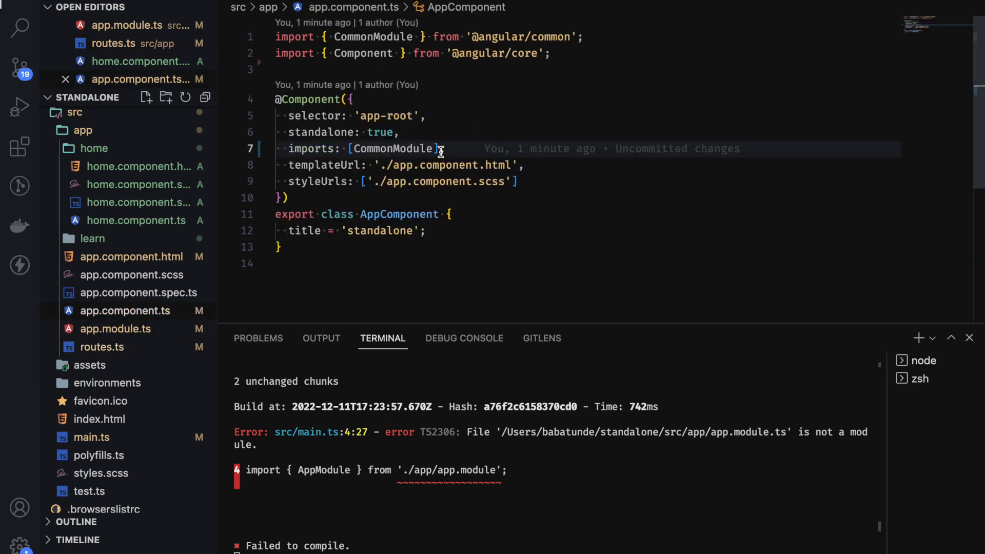
# Add RouterModule to the component imports, then move on to main.ts
pyautogui.write(',')
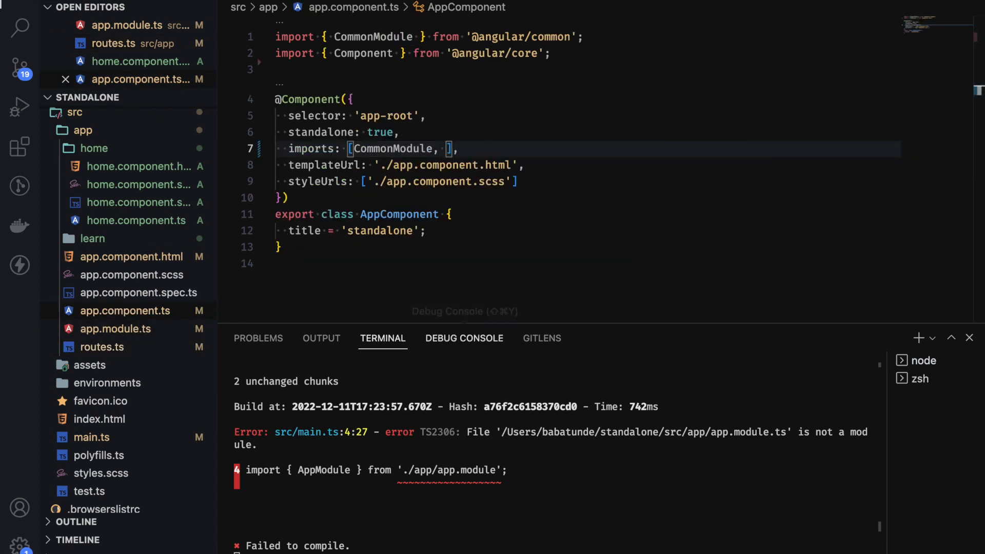
pyautogui.write('RouterM')
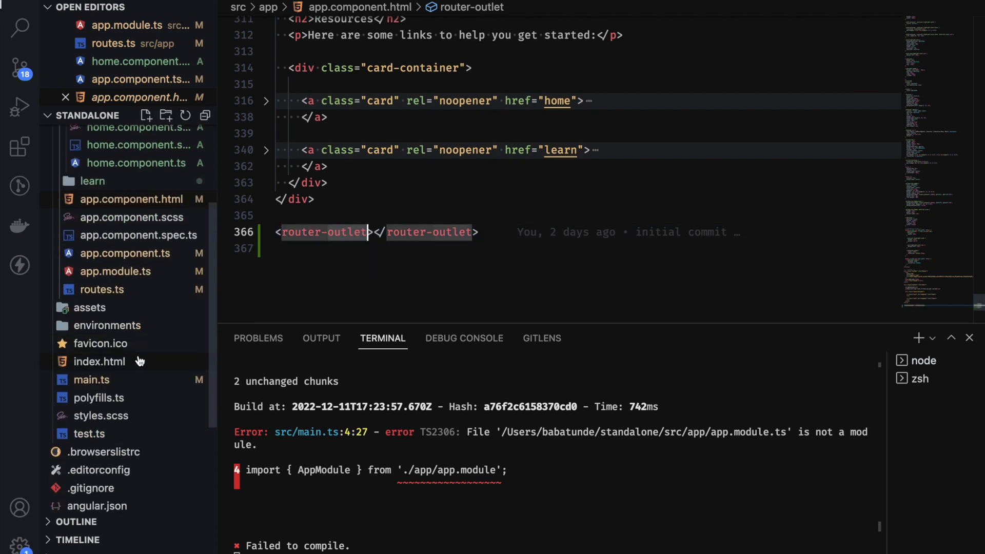
pyautogui.scroll(-3)
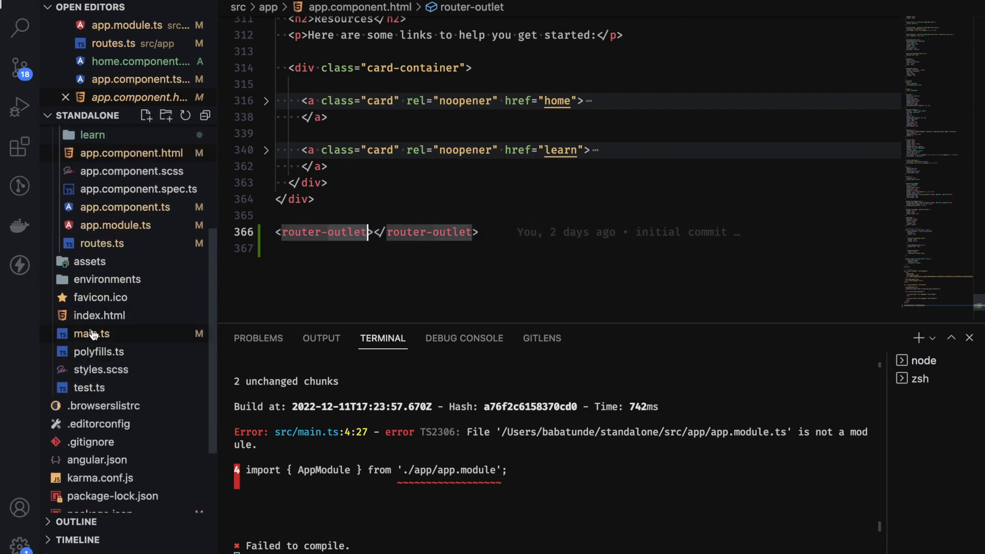
pyautogui.click(91, 333)
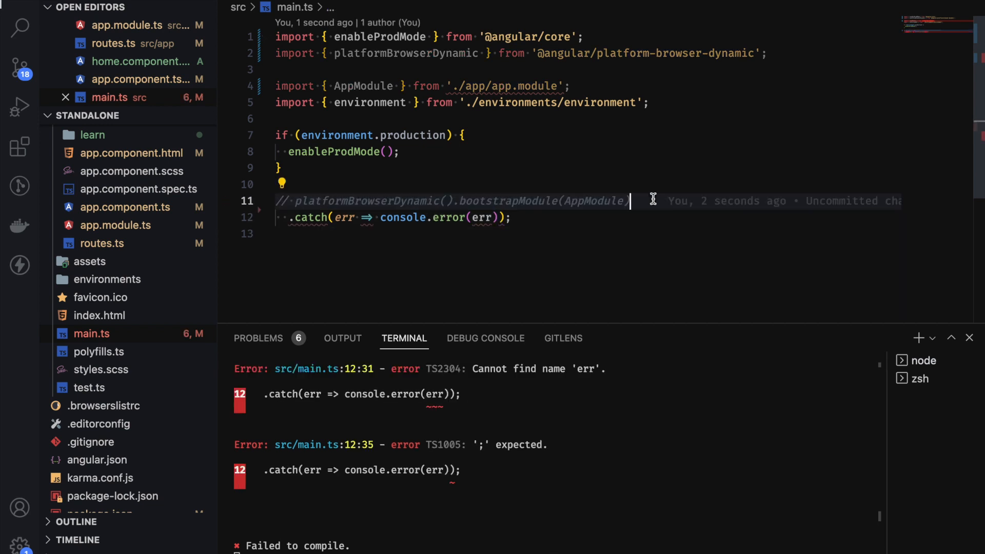
# Call bootstrapApplication with AppComponent and start a providers option in main.ts
pyautogui.write('bopo')
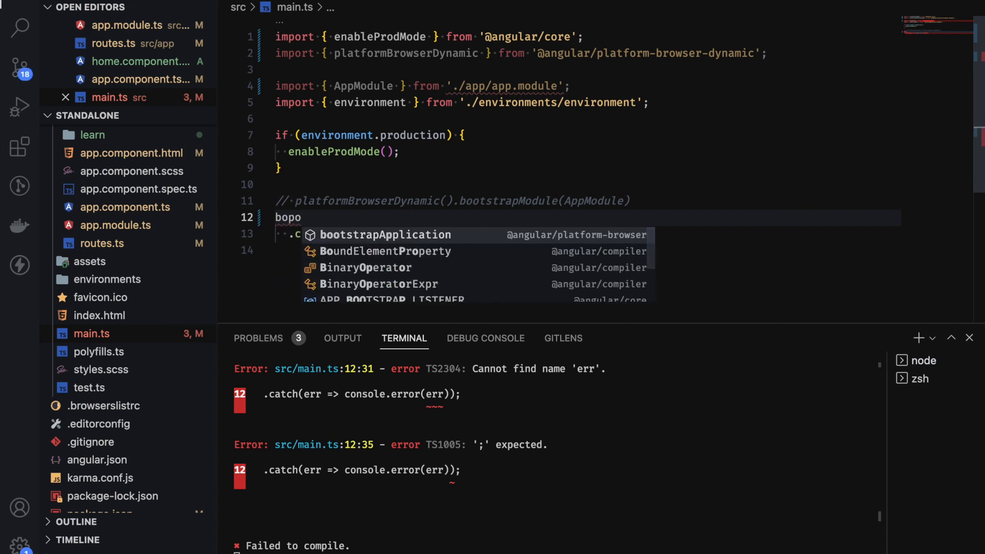
pyautogui.click(383, 234)
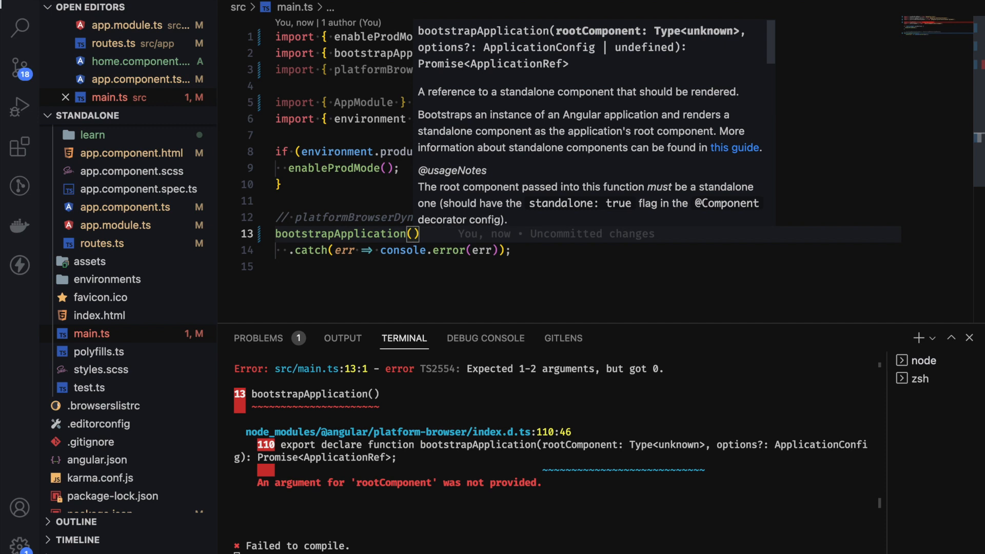
pyautogui.write('AppComponent, {')
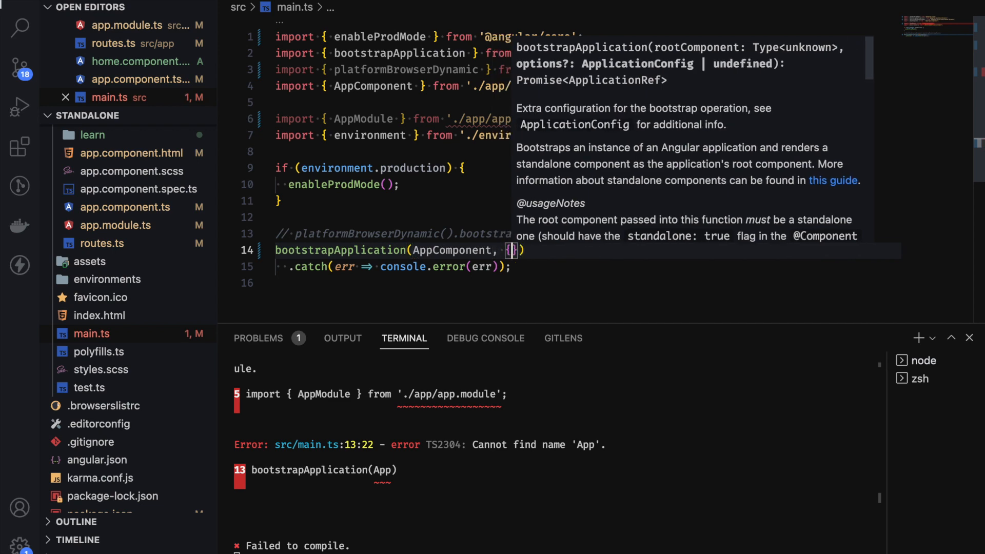
pyautogui.write('pri')
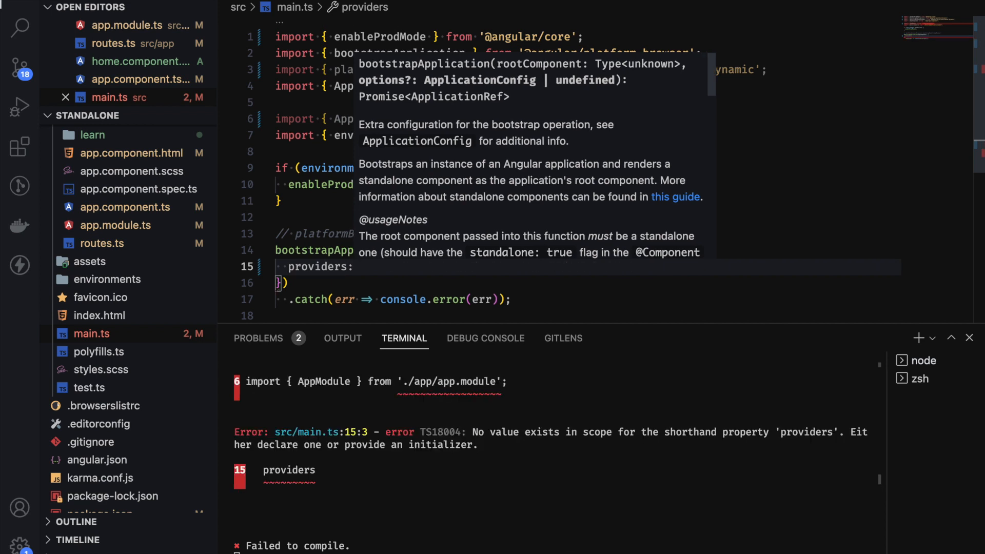
# Set providers: [importProvidersFrom(RouterModule.forRoot(routes))] with the importProvidersFrom import added
pyautogui.write('[]')
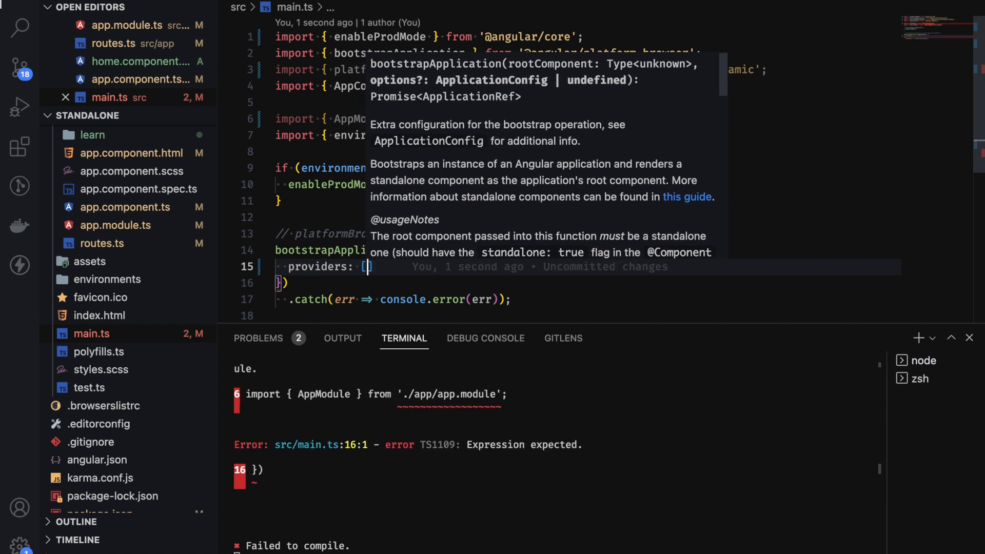
pyautogui.write('impr')
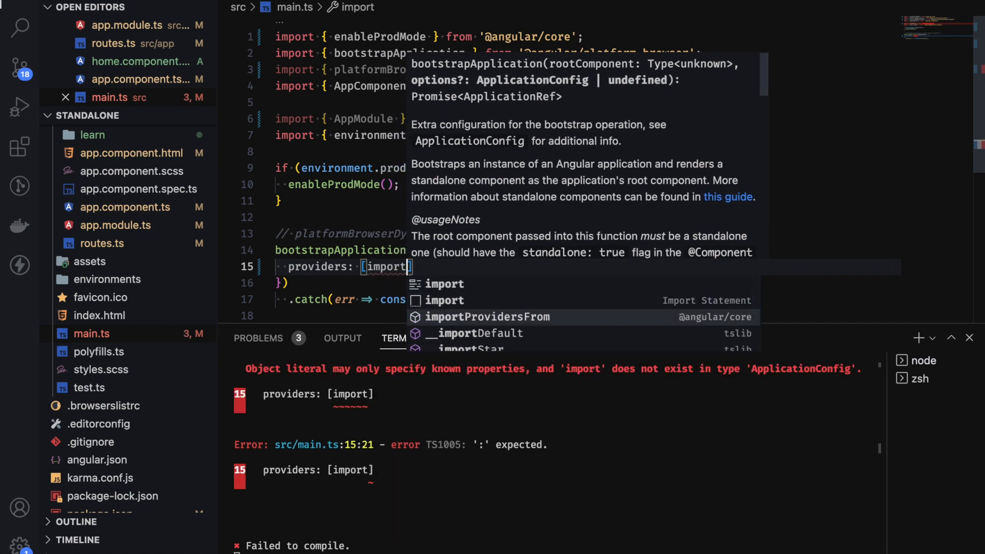
pyautogui.click(486, 317)
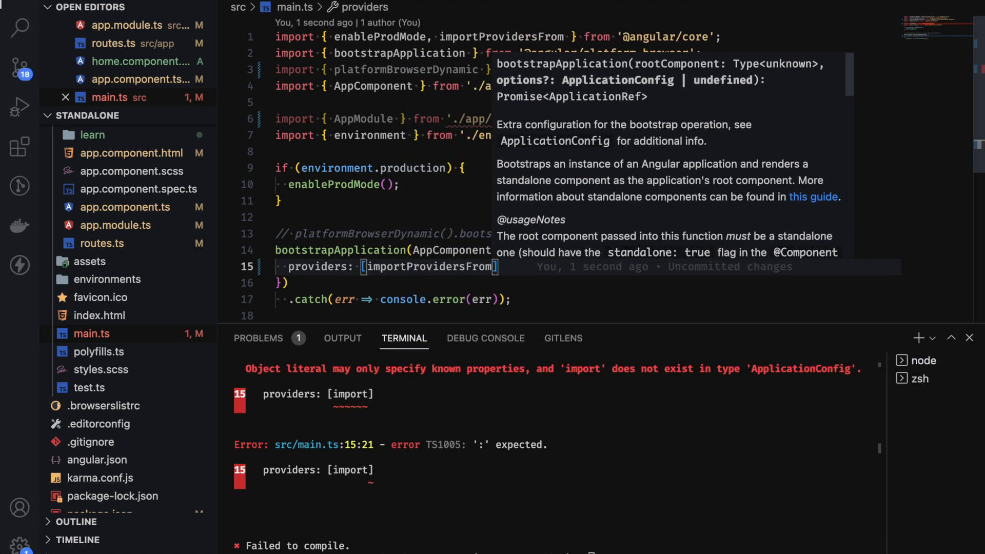
pyautogui.write('(RouterModule')
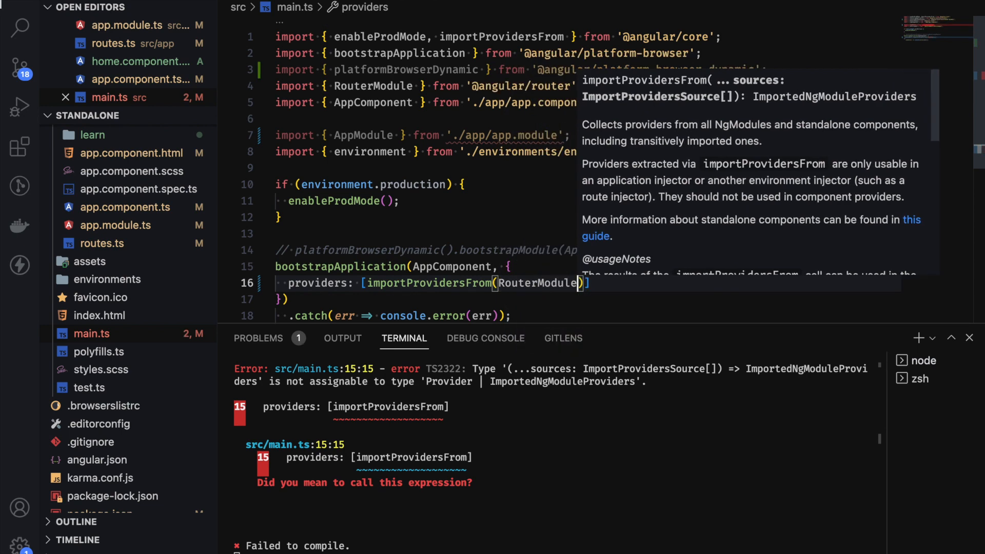
pyautogui.write('.forR')
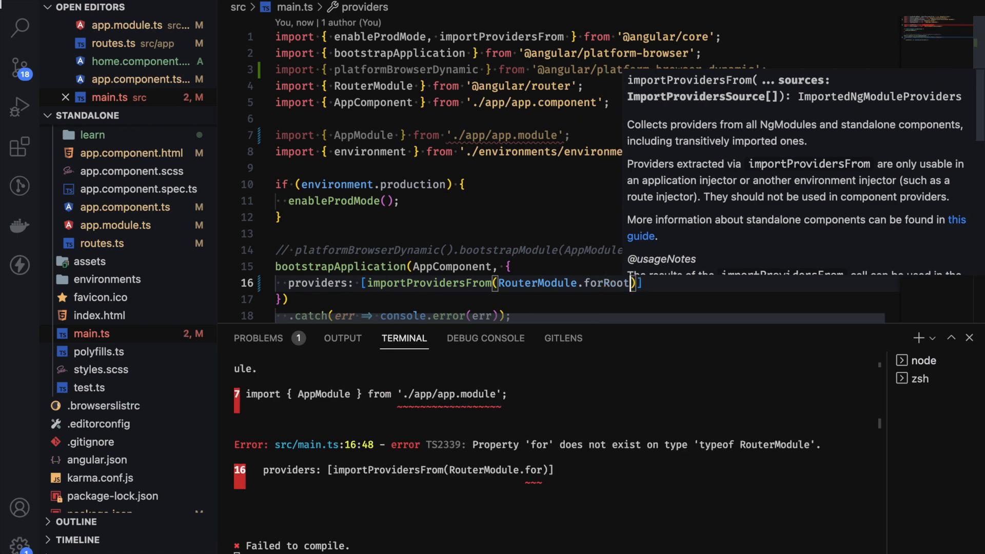
pyautogui.write('oot(r')
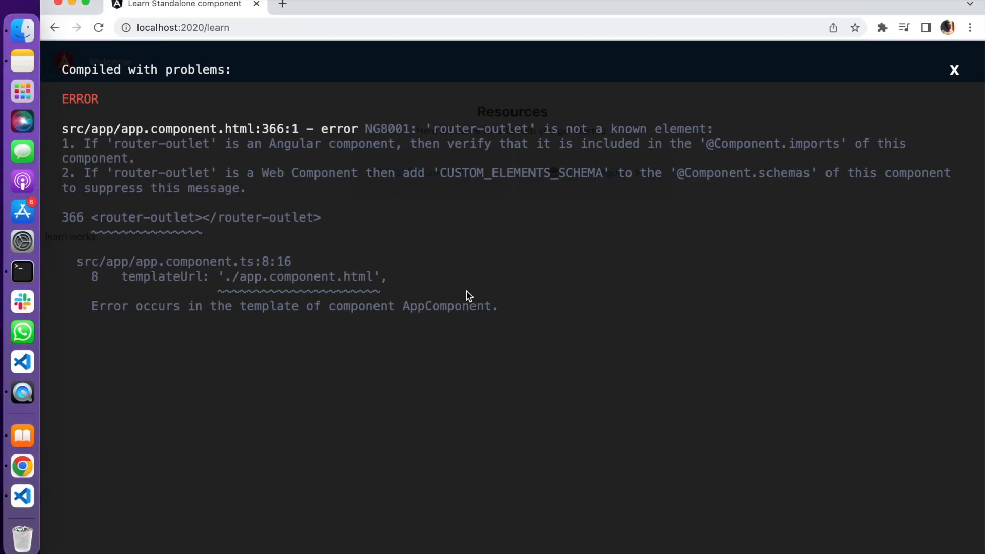
pyautogui.moveTo(493, 142)
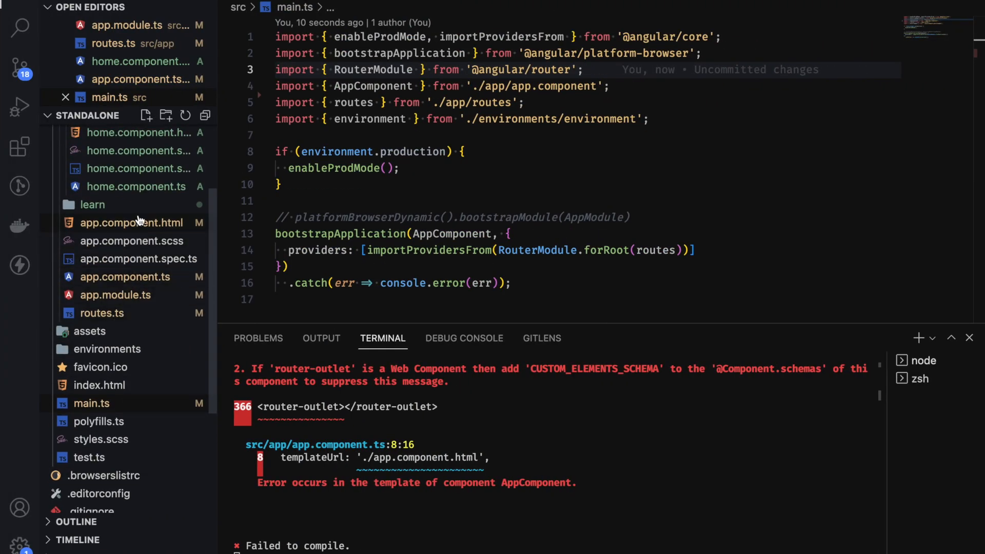
# Review routes.ts, then add RouterModule to AppComponent's imports and restart the dev server
pyautogui.click(101, 313)
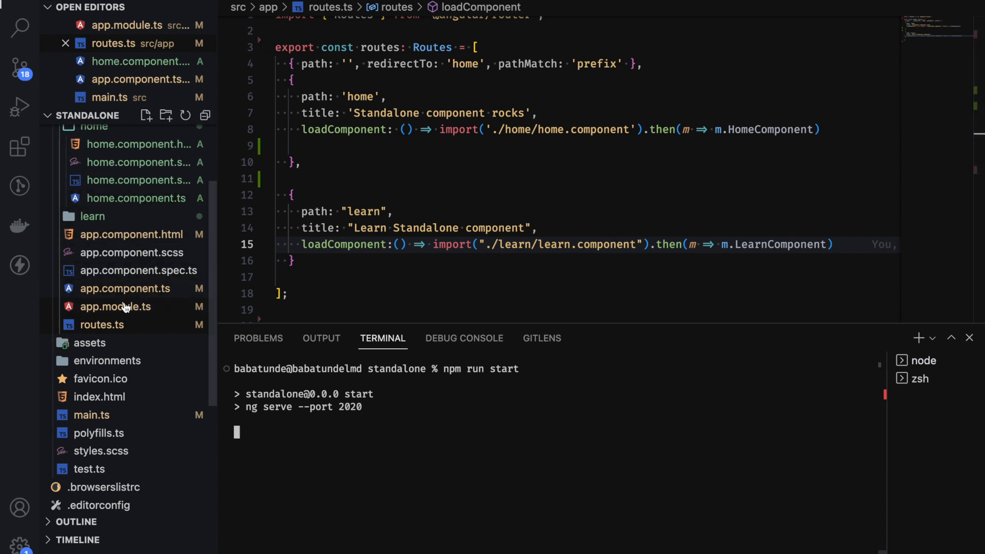
pyautogui.click(125, 289)
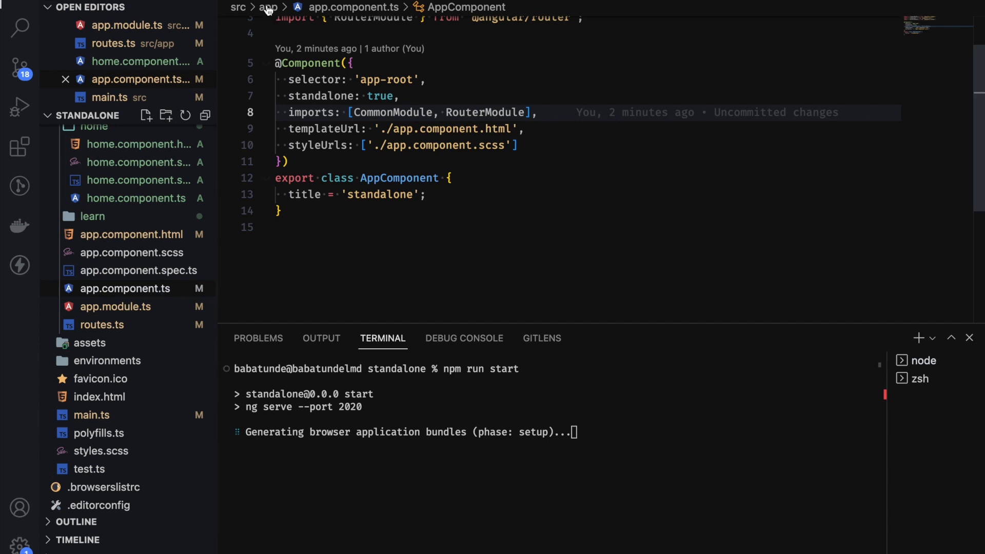
pyautogui.click(115, 307)
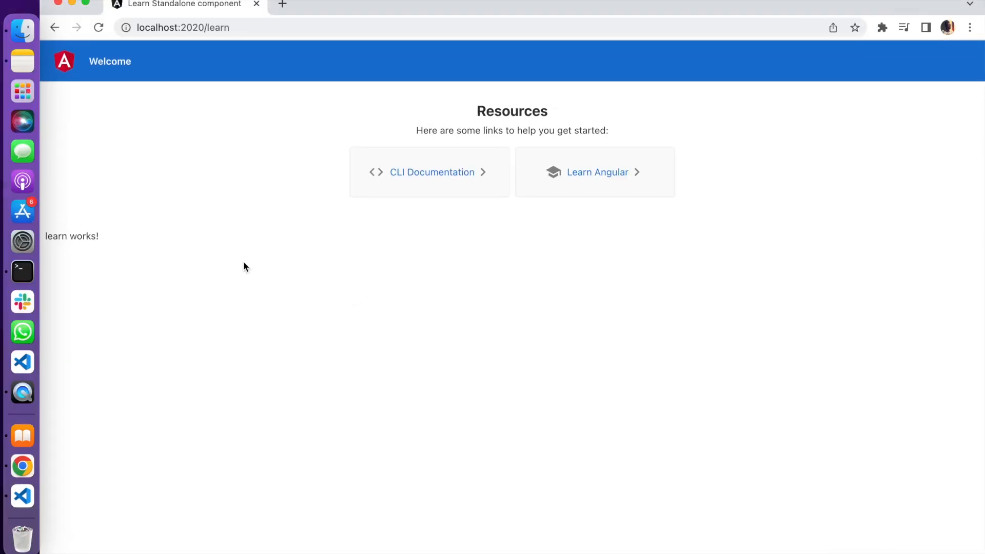
pyautogui.moveTo(388, 195)
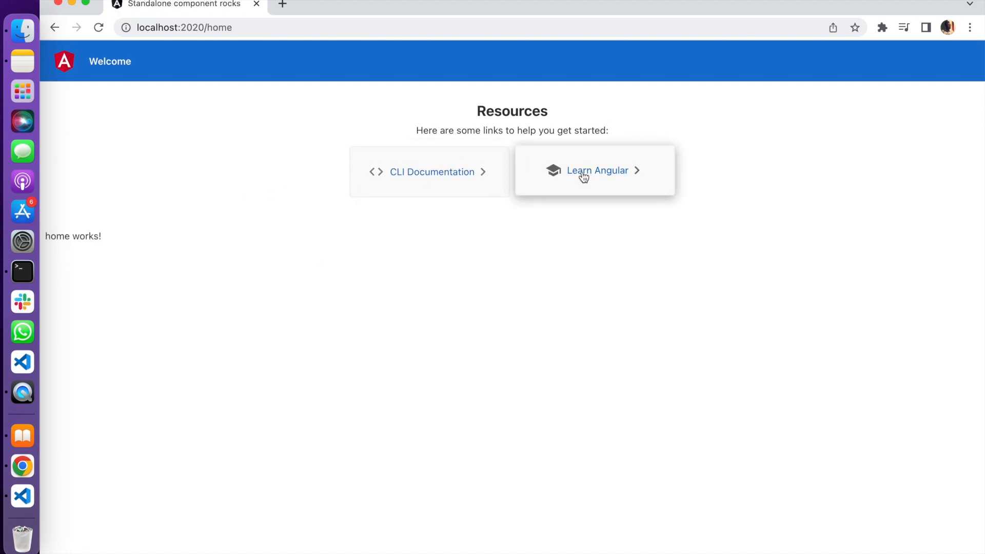
# Load the /learn route in Chrome and confirm 'learn works!' renders
pyautogui.click(597, 171)
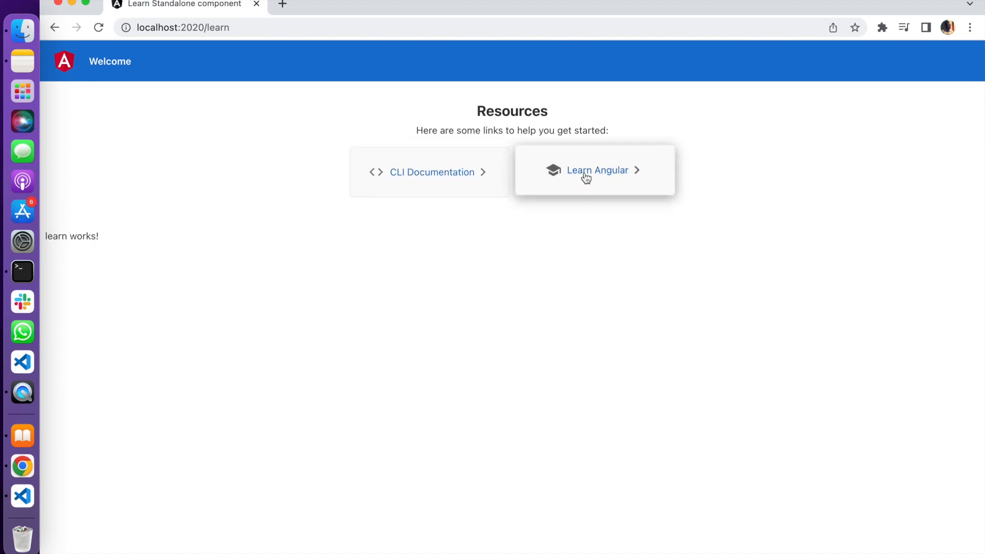
pyautogui.moveTo(596, 281)
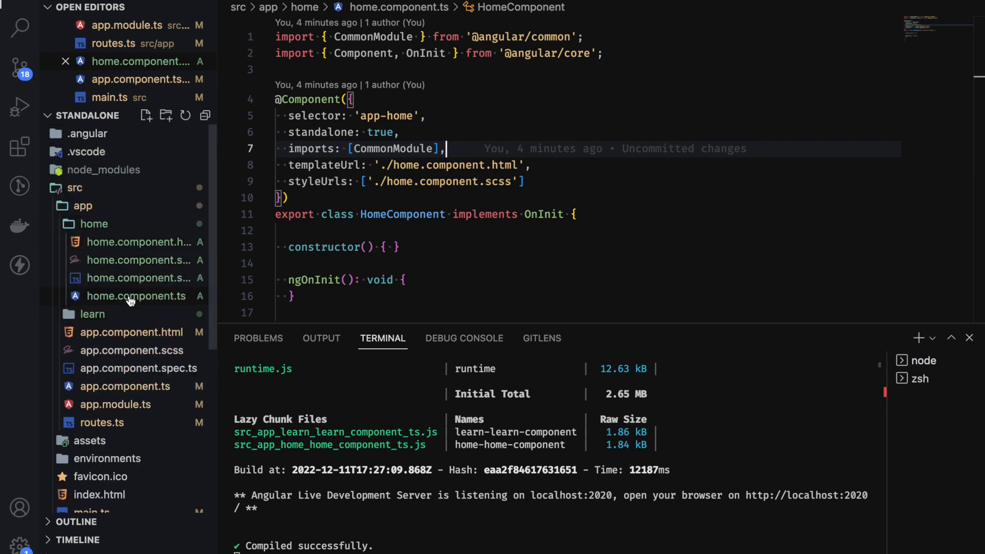
# Collapse the home folder and review the commented-out AppModule and routes.ts lazy routes
pyautogui.click(94, 224)
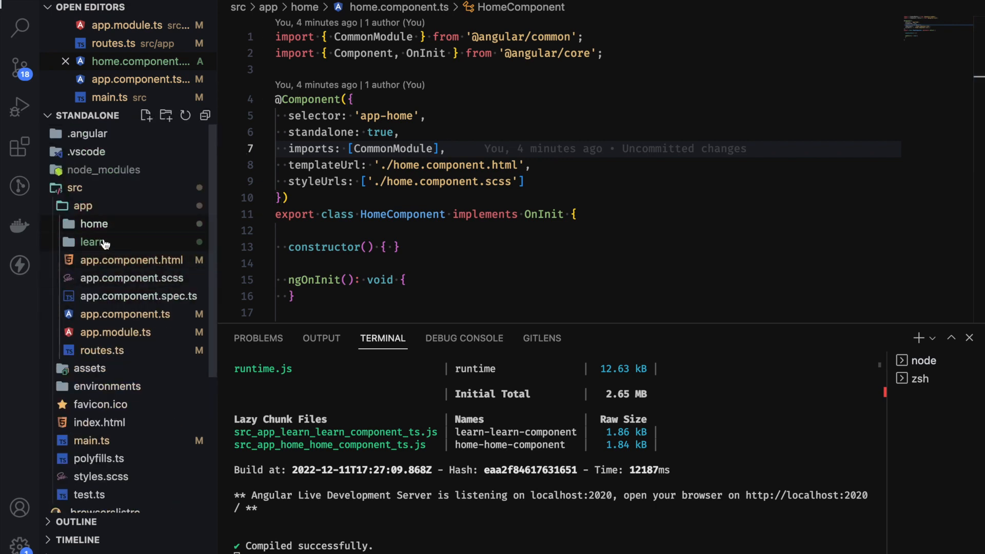
pyautogui.moveTo(100, 242)
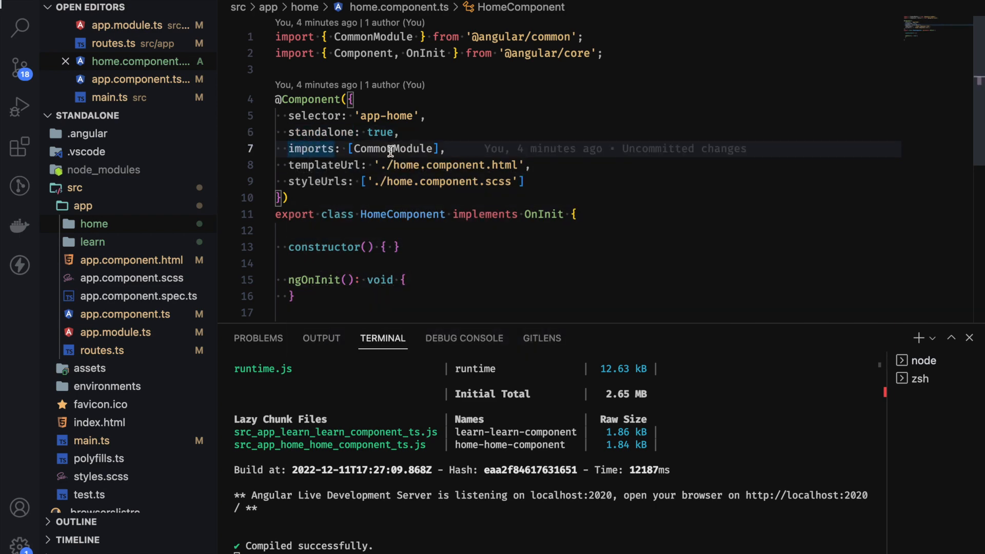
pyautogui.scroll(-3)
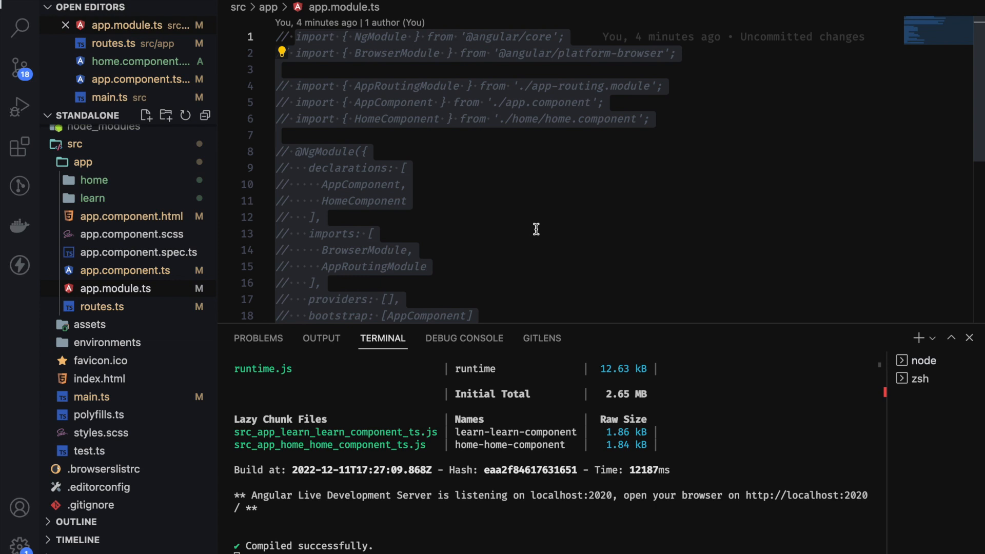
pyautogui.moveTo(501, 214)
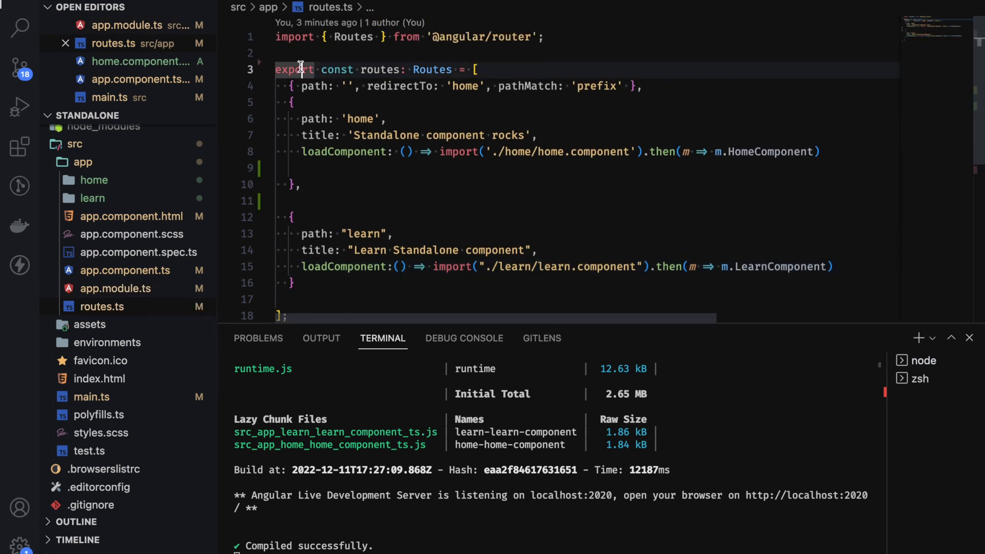
pyautogui.moveTo(349, 86)
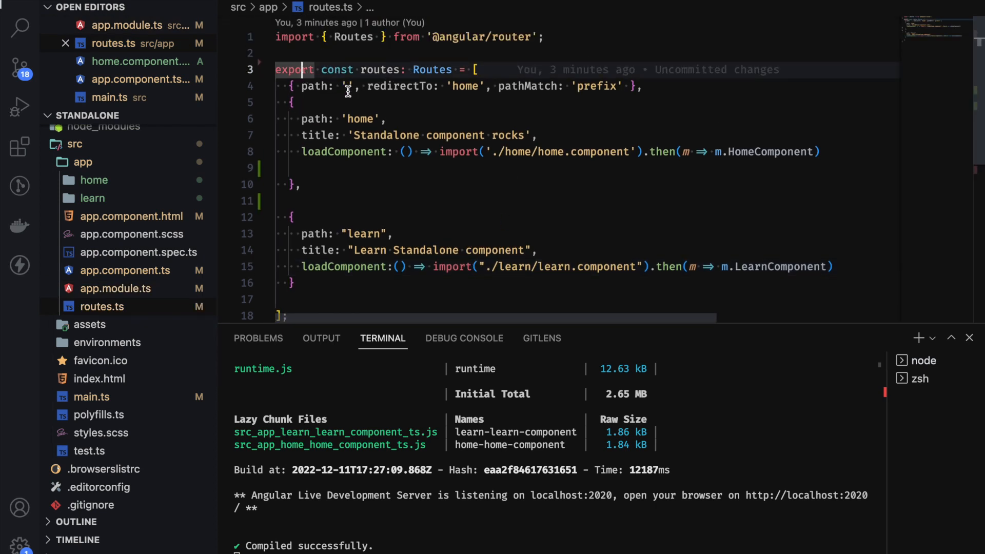
pyautogui.scroll(-3)
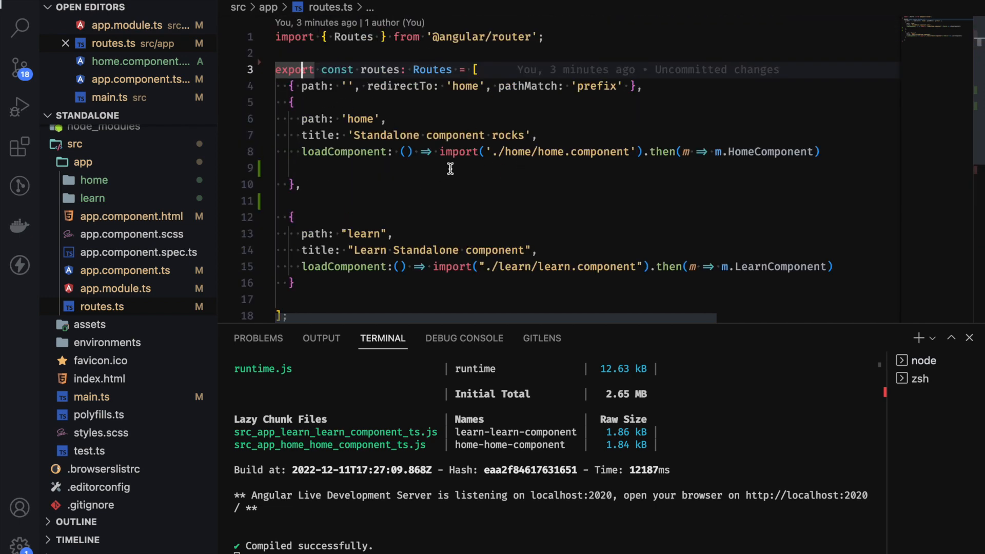
pyautogui.moveTo(431, 204)
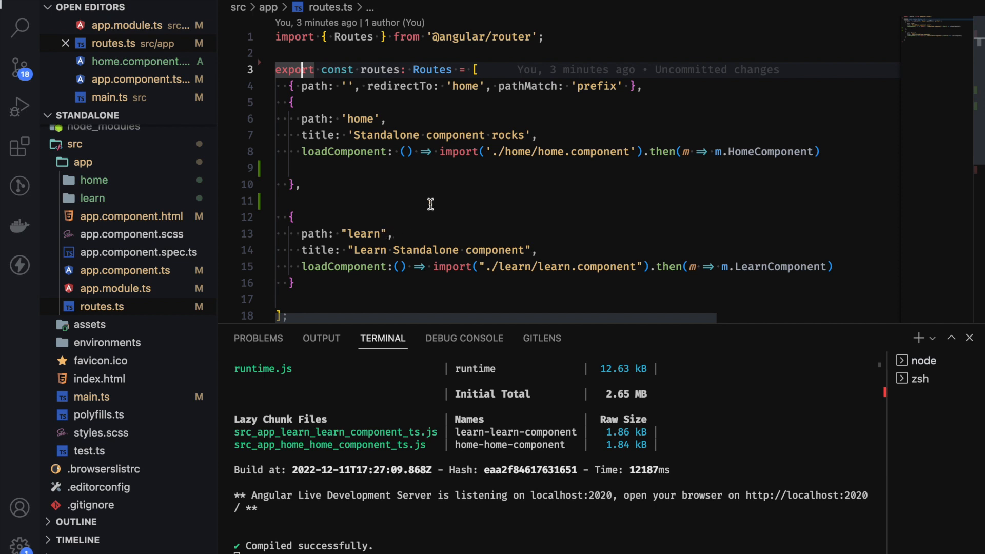
pyautogui.moveTo(450, 204)
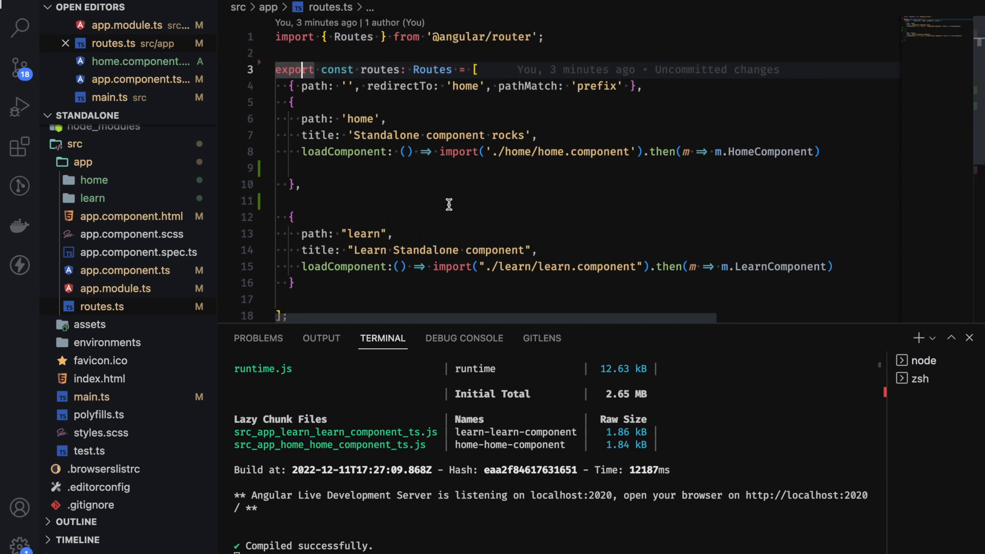